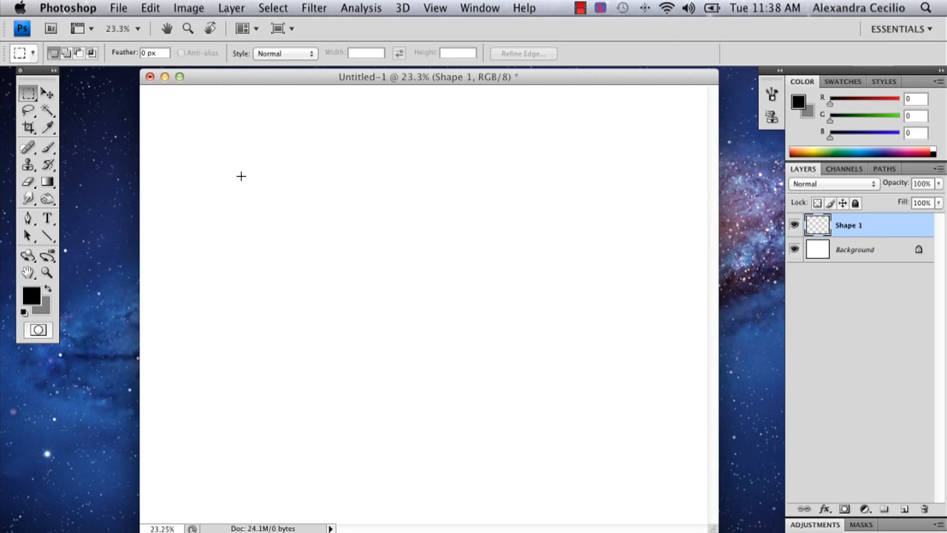
{"action": "mouse_move", "coordinate": [107, 163]}
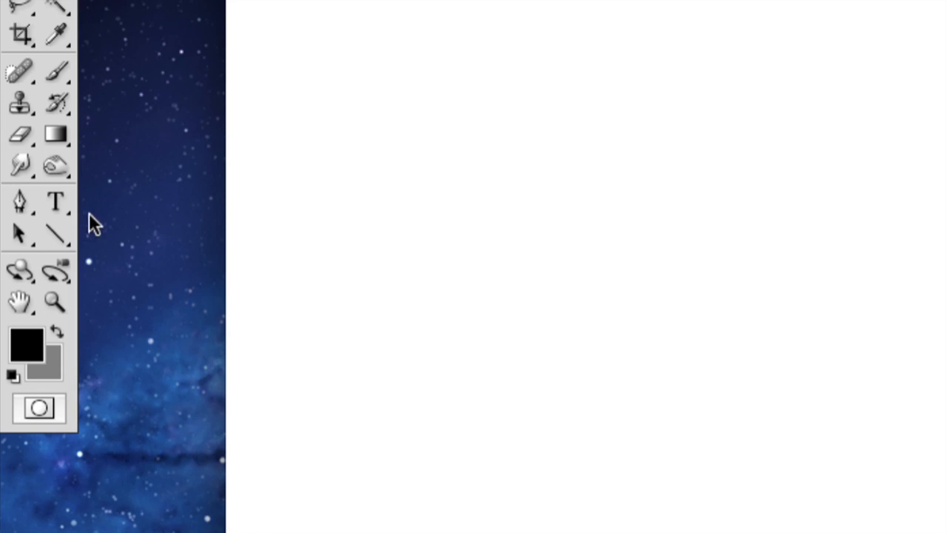
Draw a thin black horizontal line across the canvas middle with the Line Tool
{"action": "left_click", "coordinate": [56, 234]}
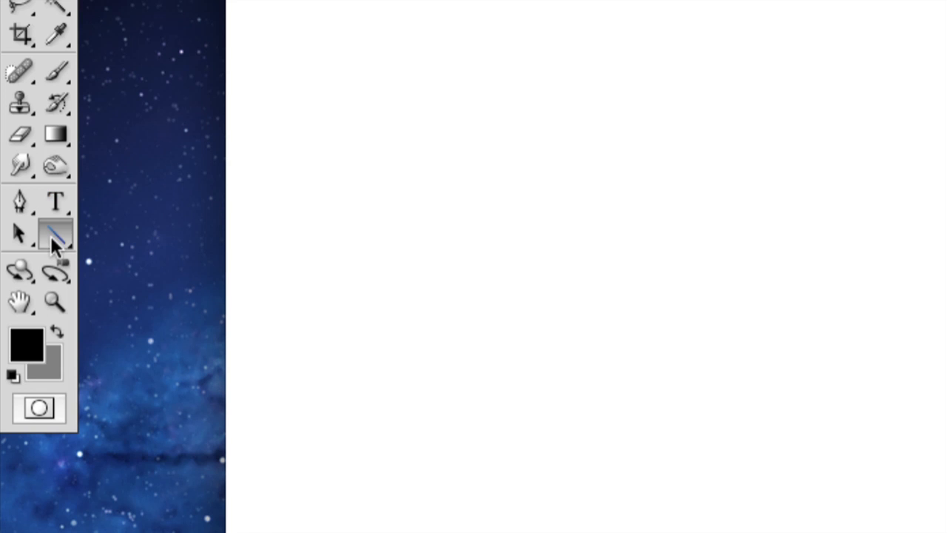
{"action": "left_click", "coordinate": [56, 233]}
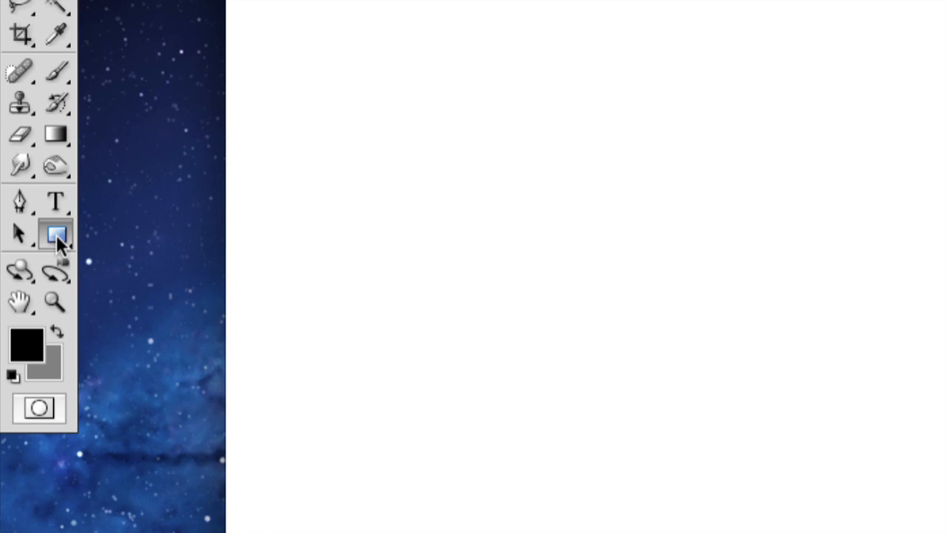
{"action": "left_click", "coordinate": [57, 230]}
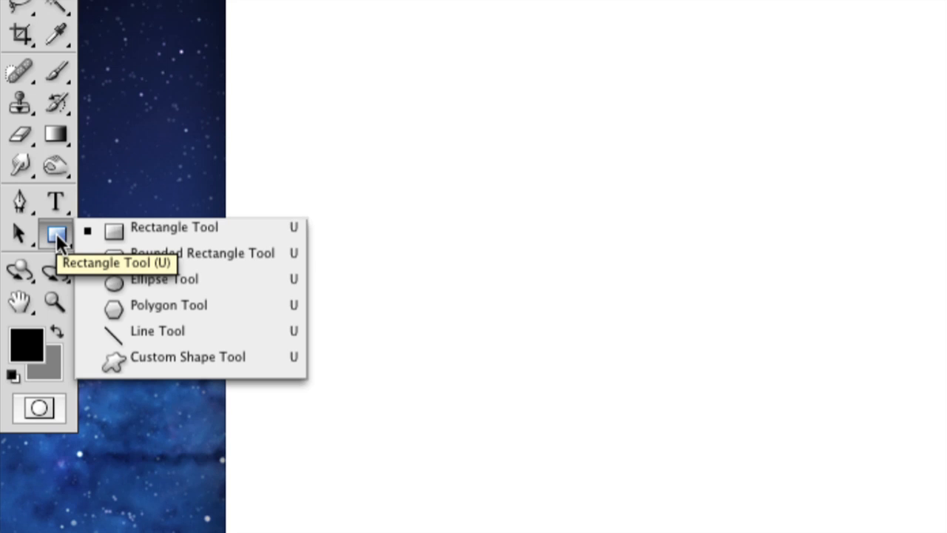
{"action": "mouse_move", "coordinate": [115, 228]}
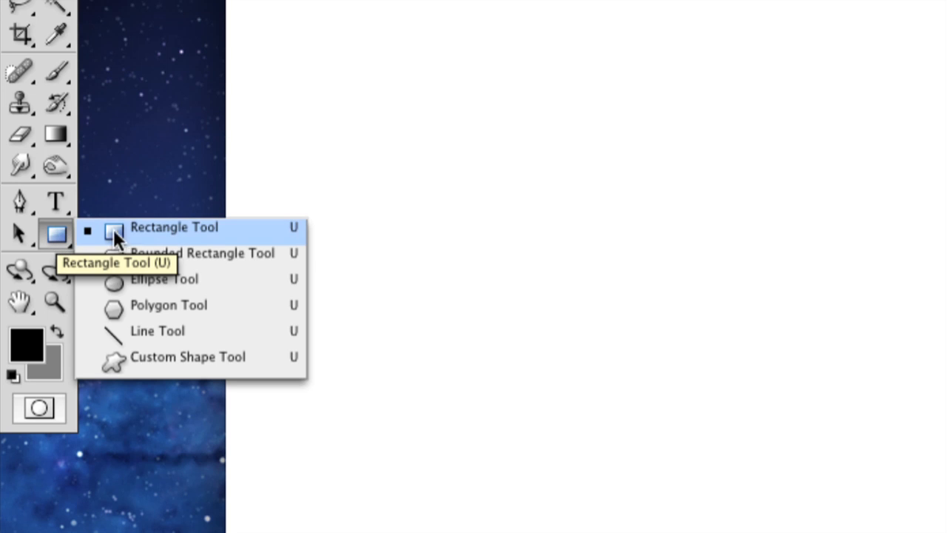
{"action": "mouse_move", "coordinate": [177, 332]}
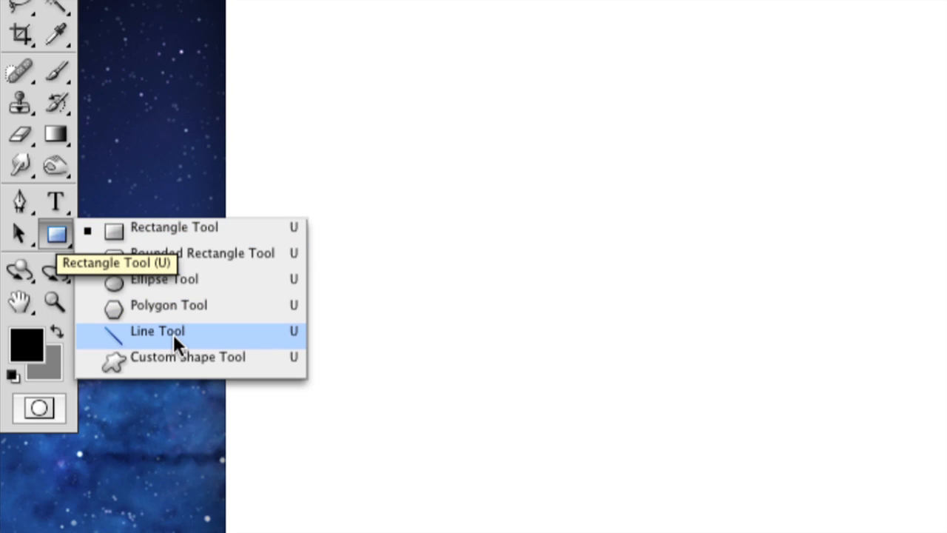
{"action": "left_click", "coordinate": [157, 332]}
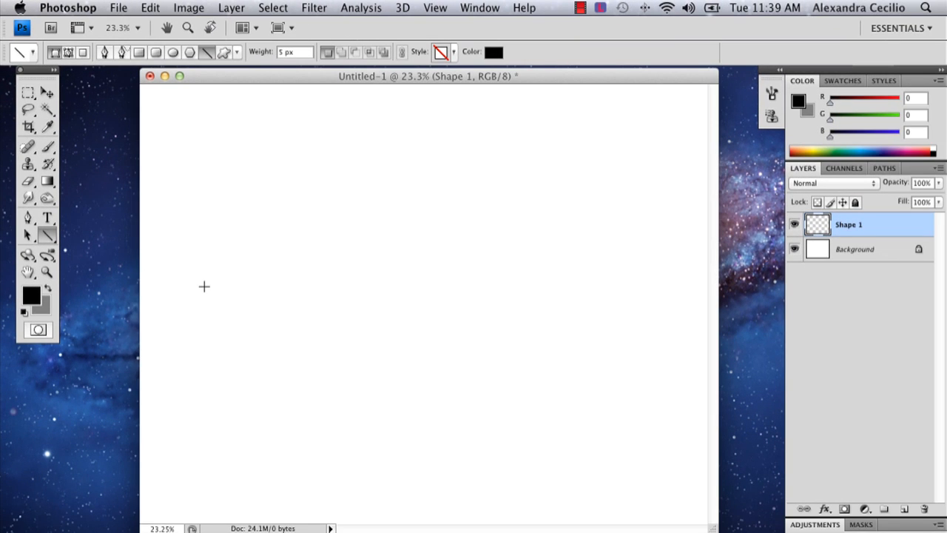
{"action": "left_click_drag", "start_coordinate": [205, 287], "coordinate": [651, 287]}
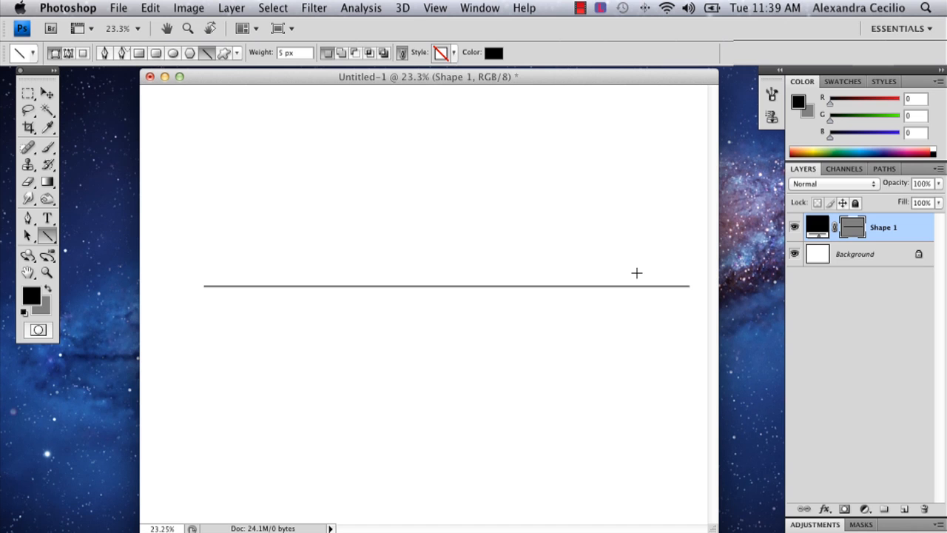
{"action": "mouse_move", "coordinate": [866, 255]}
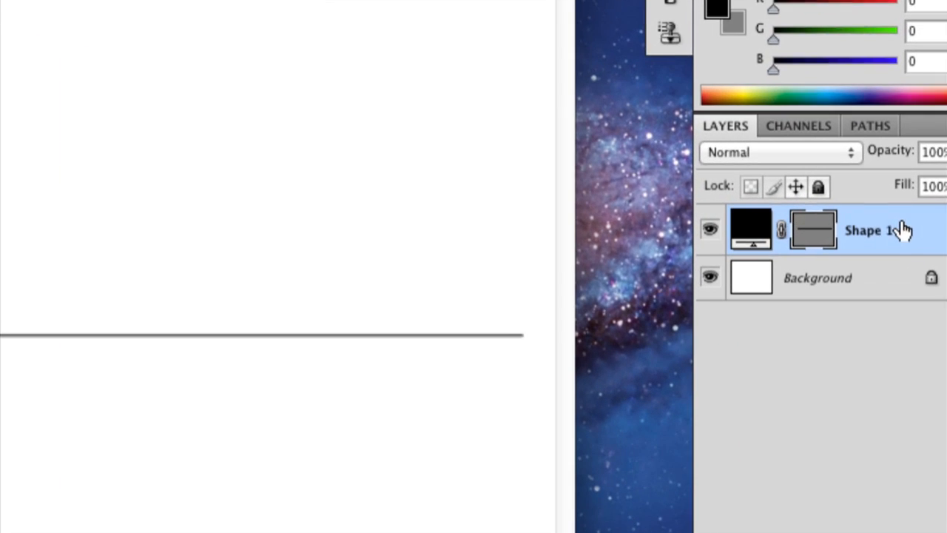
Rasterize the Shape 1 layer and bring up the Filter > Distort > Wave settings
{"action": "right_click", "coordinate": [871, 230]}
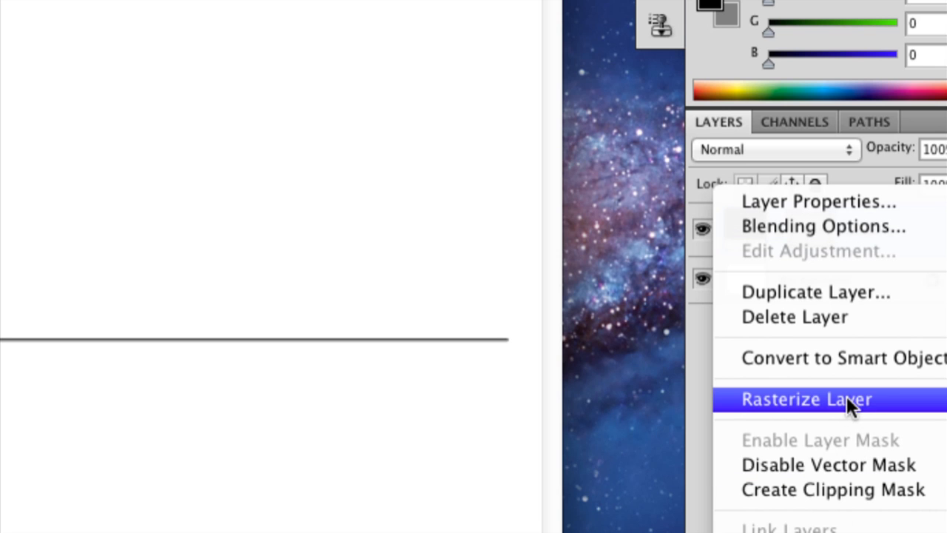
{"action": "mouse_move", "coordinate": [880, 403]}
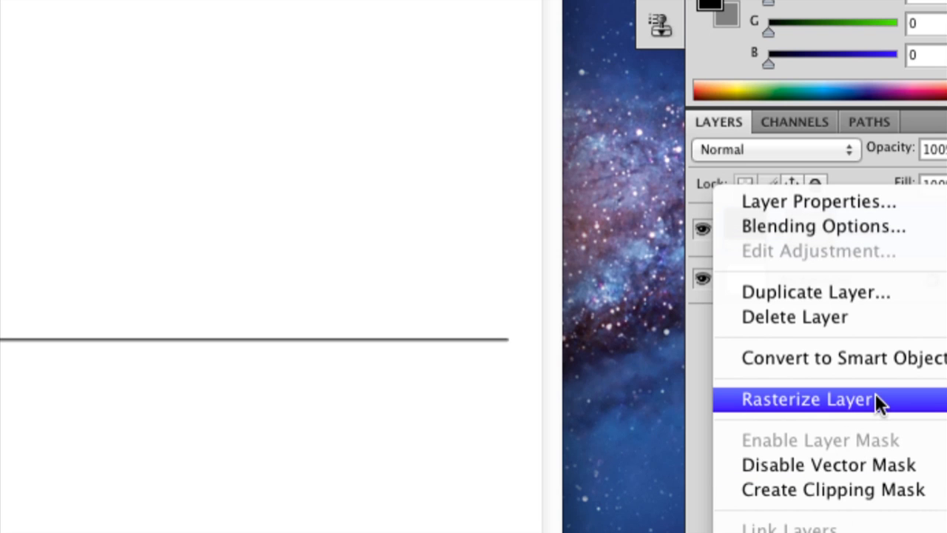
{"action": "left_click", "coordinate": [806, 399]}
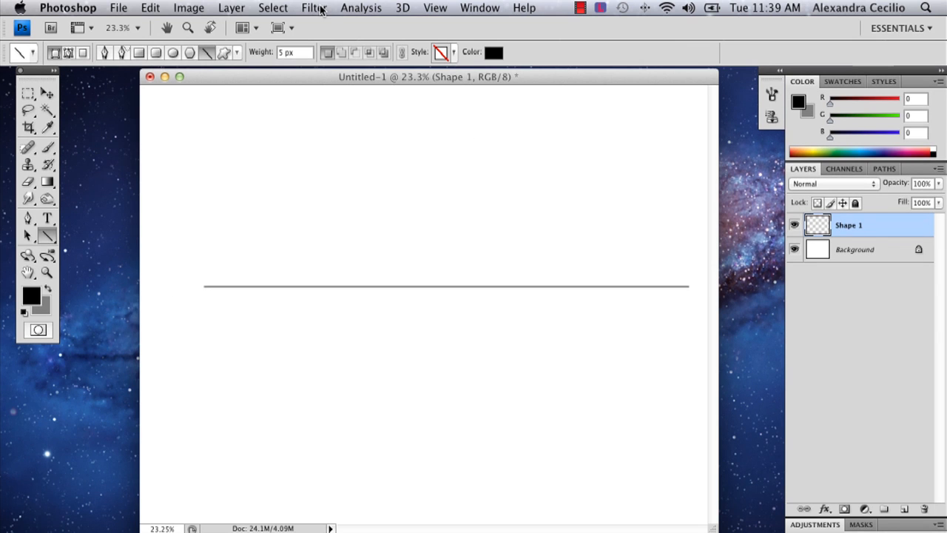
{"action": "left_click", "coordinate": [313, 9]}
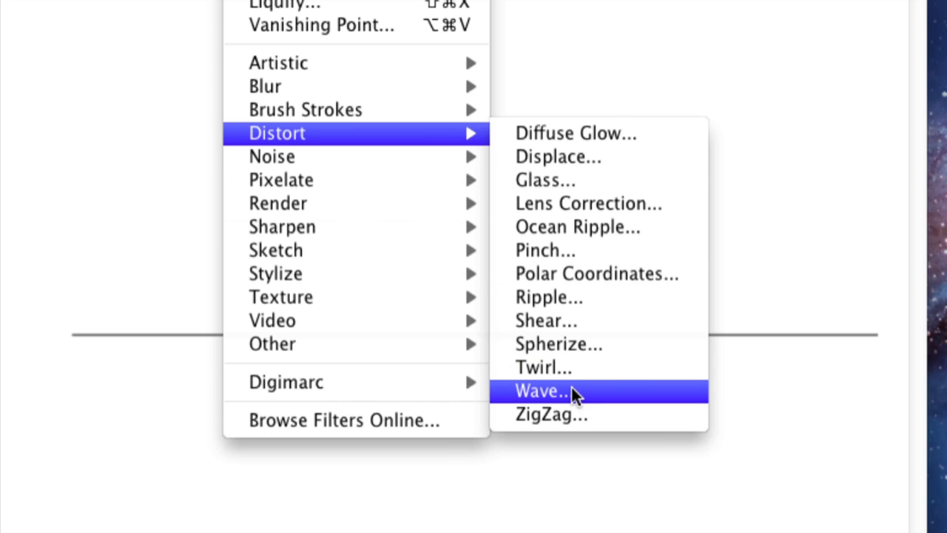
{"action": "mouse_move", "coordinate": [600, 397]}
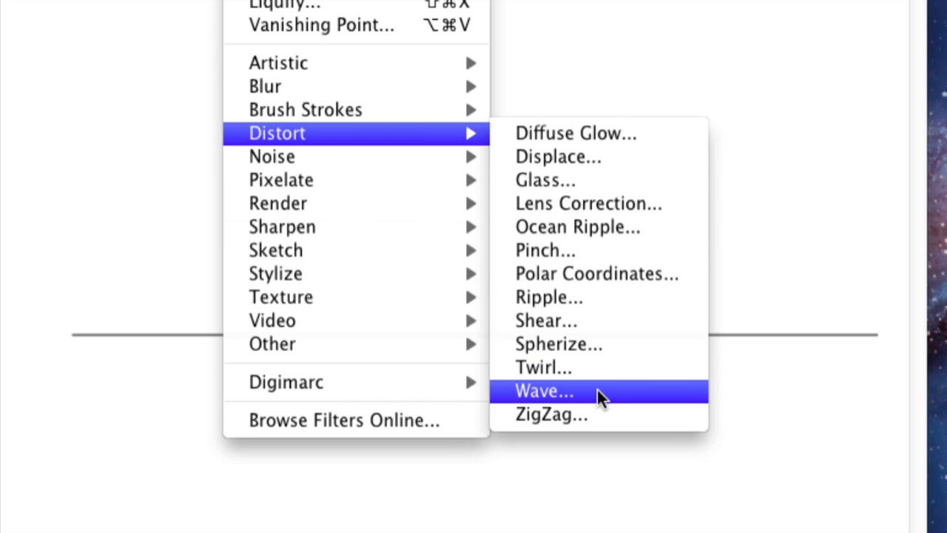
{"action": "left_click", "coordinate": [545, 390]}
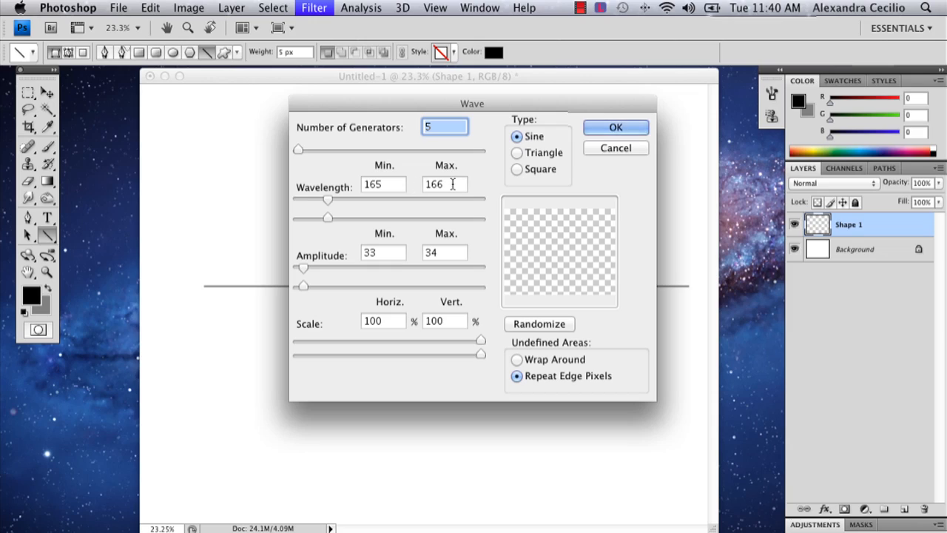
{"action": "mouse_move", "coordinate": [443, 258]}
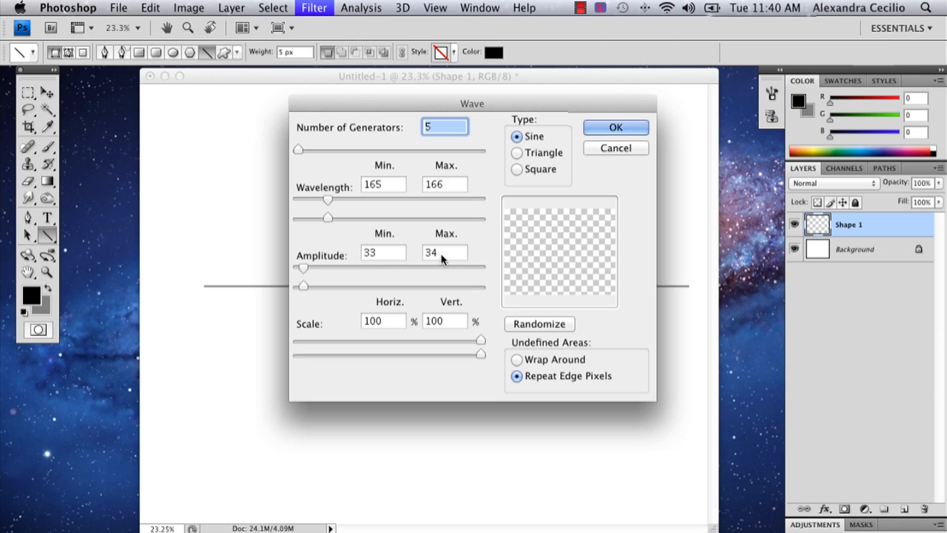
{"action": "mouse_move", "coordinate": [568, 337]}
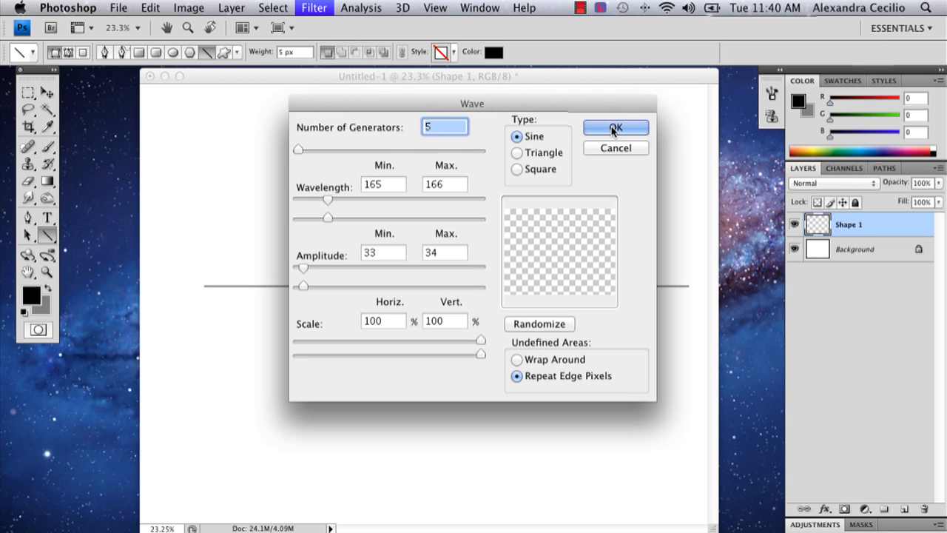
Apply a Sine wave with 5 generators, wavelength 165/166 and amplitude 33/34 to the line
{"action": "left_click", "coordinate": [615, 127]}
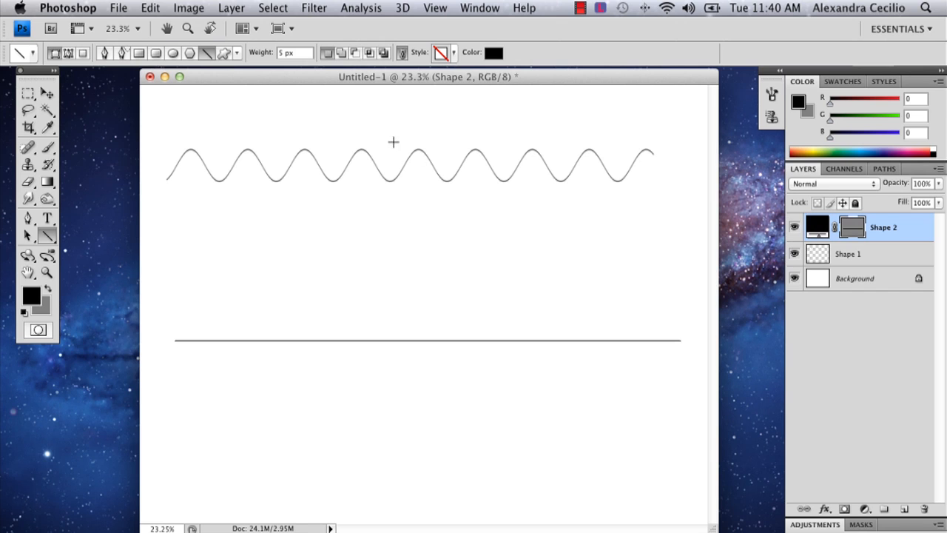
Rasterize the second line and apply a taller Wave distortion with amplitude 101/102
{"action": "left_click", "coordinate": [314, 9]}
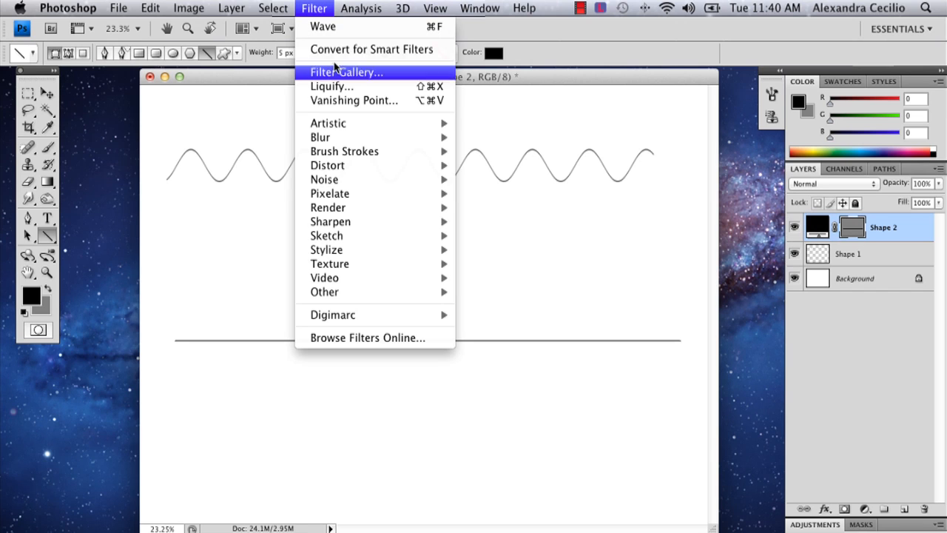
{"action": "mouse_move", "coordinate": [329, 166]}
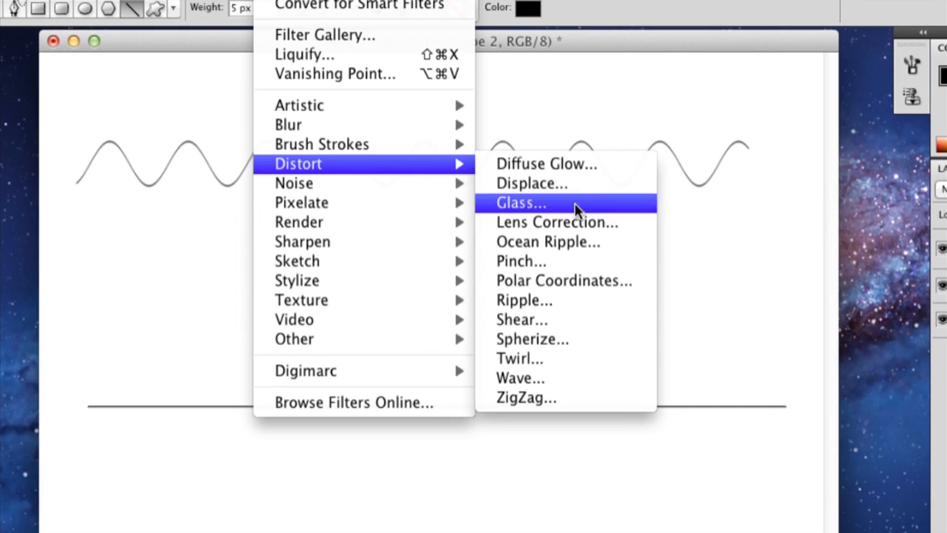
{"action": "mouse_move", "coordinate": [548, 385]}
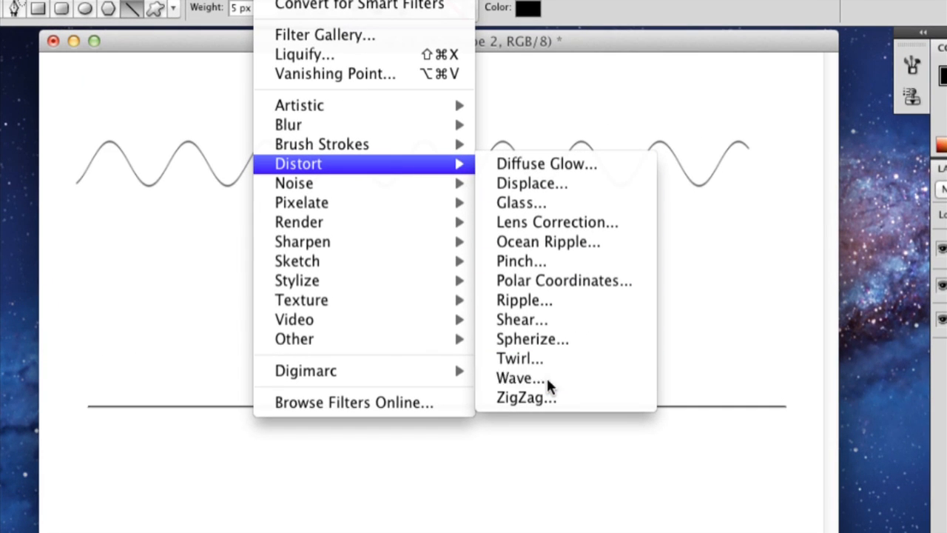
{"action": "left_click", "coordinate": [521, 378]}
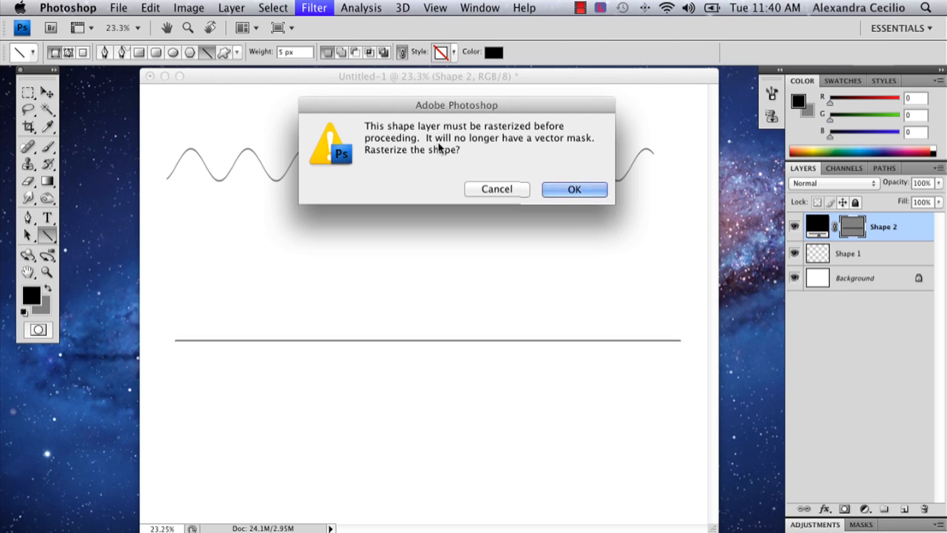
{"action": "left_click", "coordinate": [574, 190]}
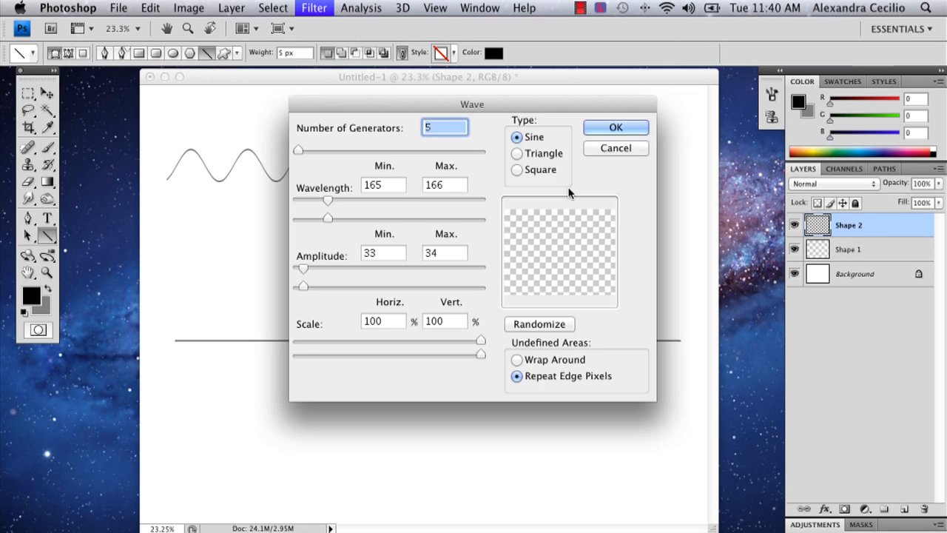
{"action": "mouse_move", "coordinate": [344, 251]}
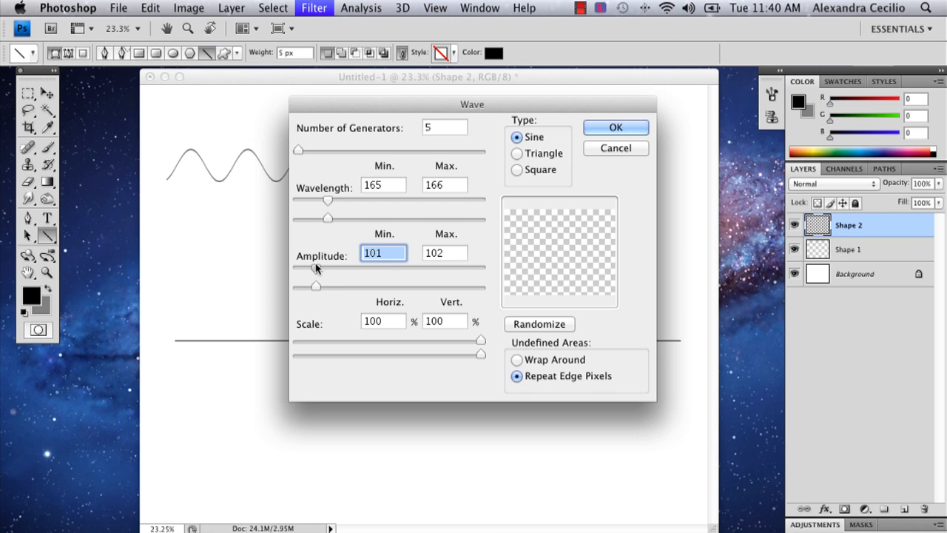
{"action": "left_click", "coordinate": [616, 127]}
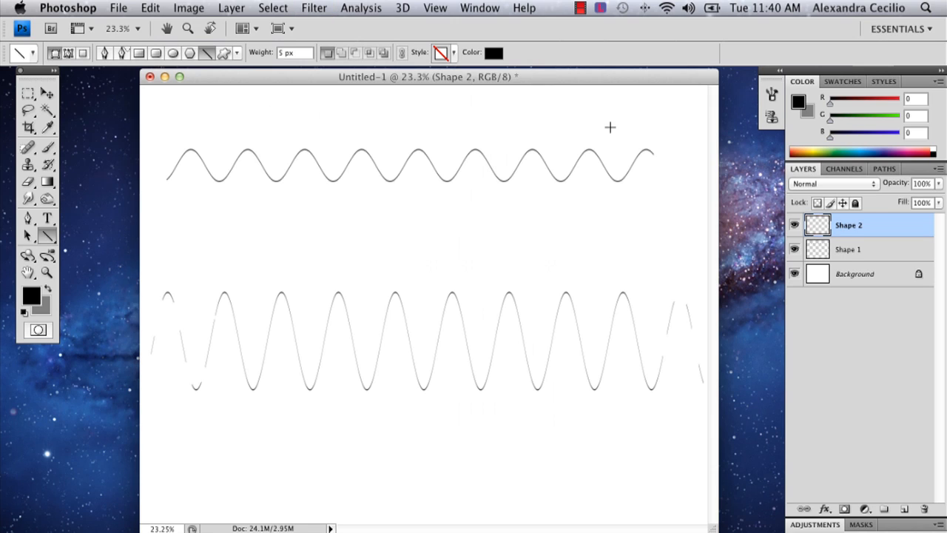
{"action": "mouse_move", "coordinate": [718, 266]}
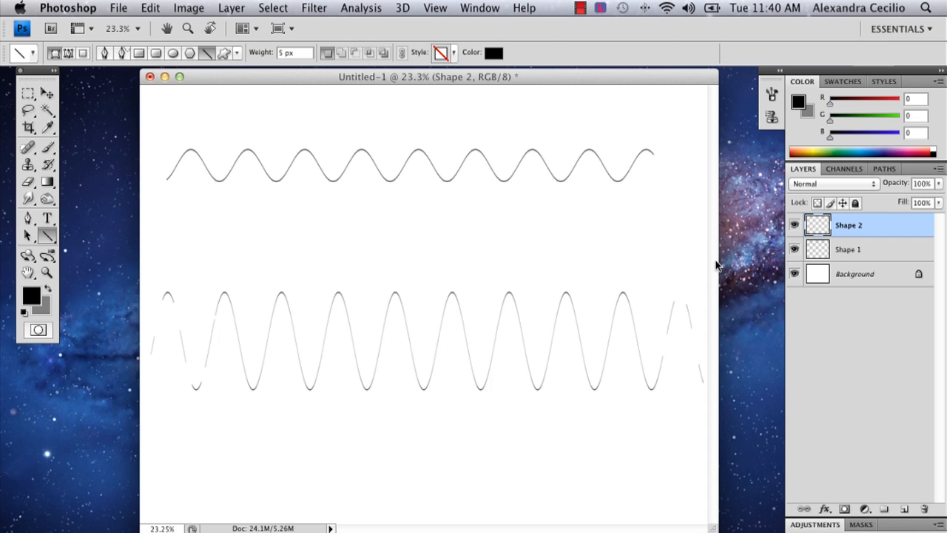
{"action": "mouse_move", "coordinate": [481, 379]}
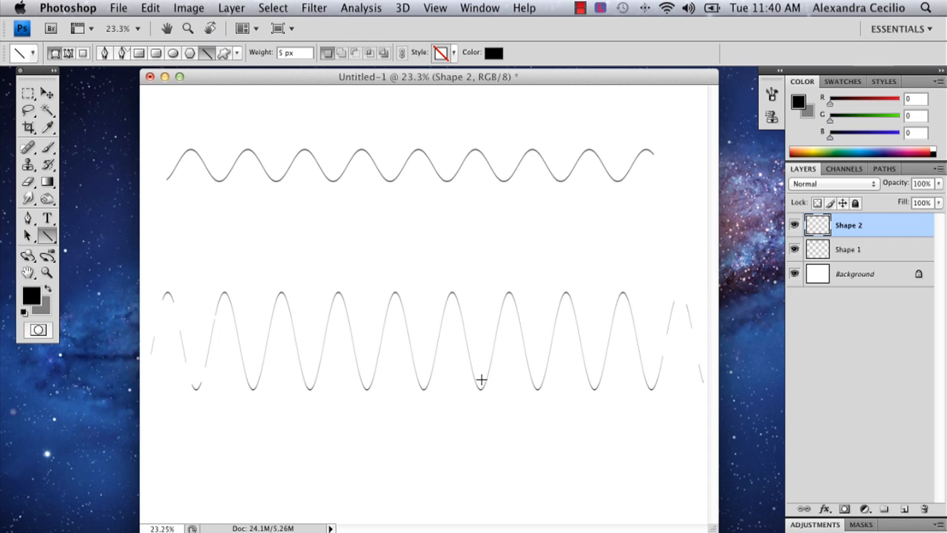
{"action": "mouse_move", "coordinate": [178, 309]}
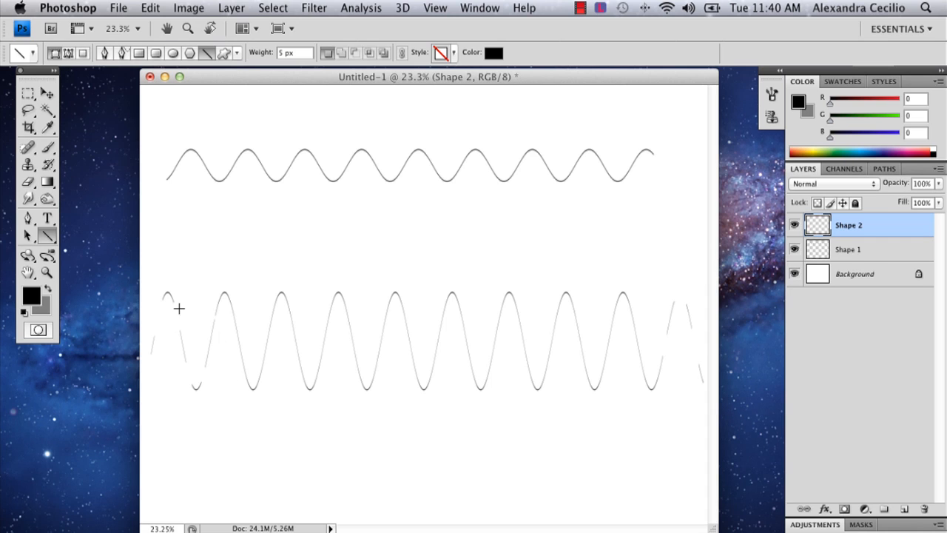
{"action": "mouse_move", "coordinate": [161, 287]}
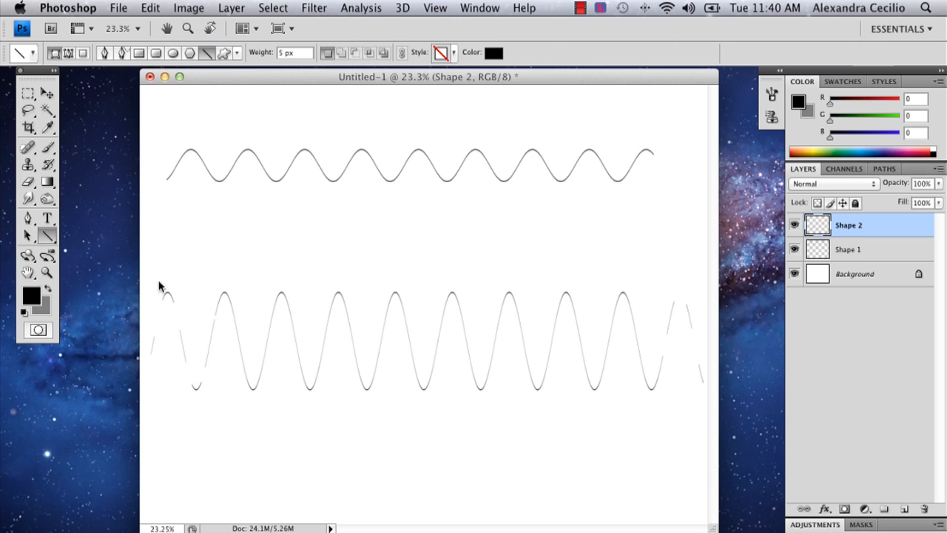
Marquee-select and remove the tall wave's ragged left end, then select its ragged right end
{"action": "left_click_drag", "start_coordinate": [145, 269], "coordinate": [216, 403]}
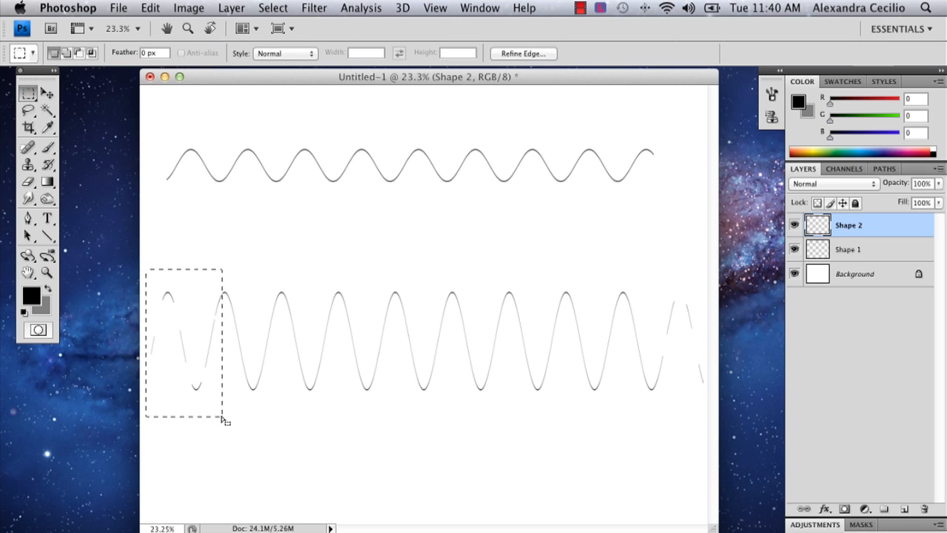
{"action": "left_click_drag", "start_coordinate": [185, 340], "coordinate": [678, 362]}
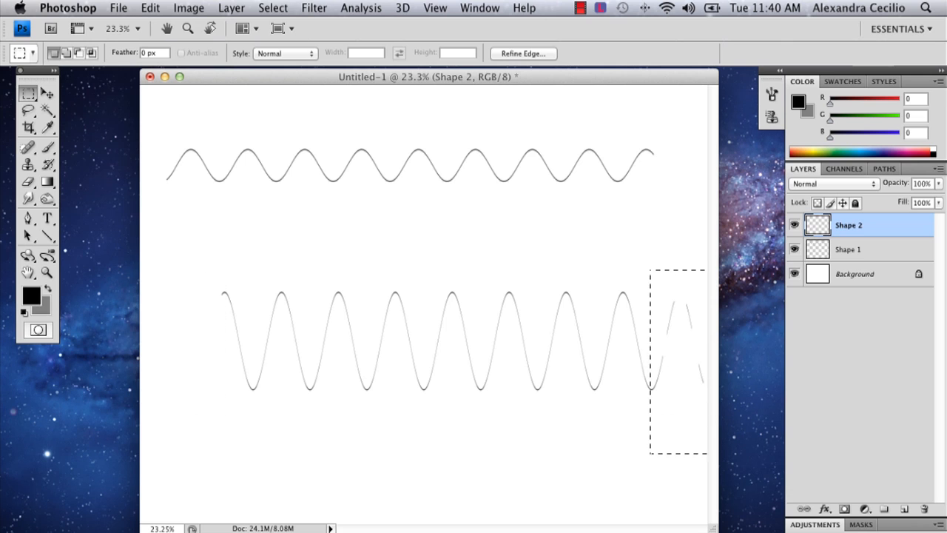